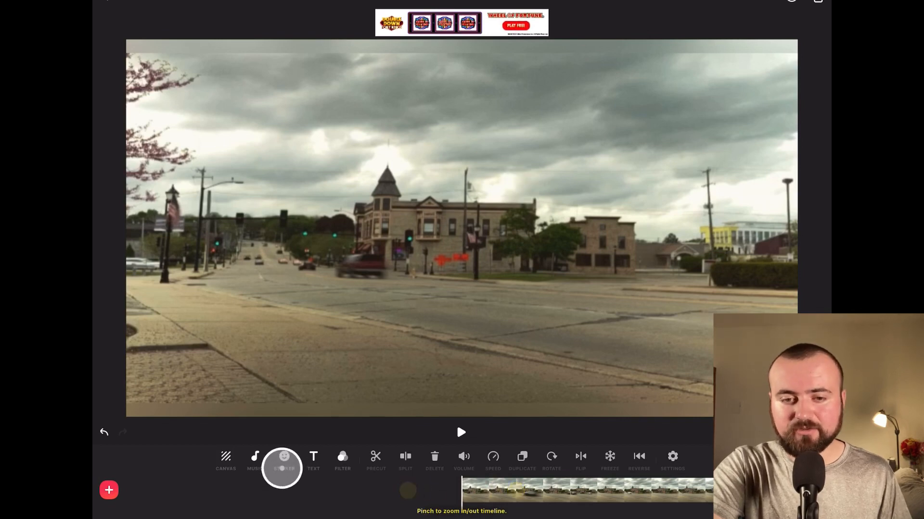
# Step: Add the green money-bill sticker from the sticker library to the street video
pyautogui.click(282, 468)
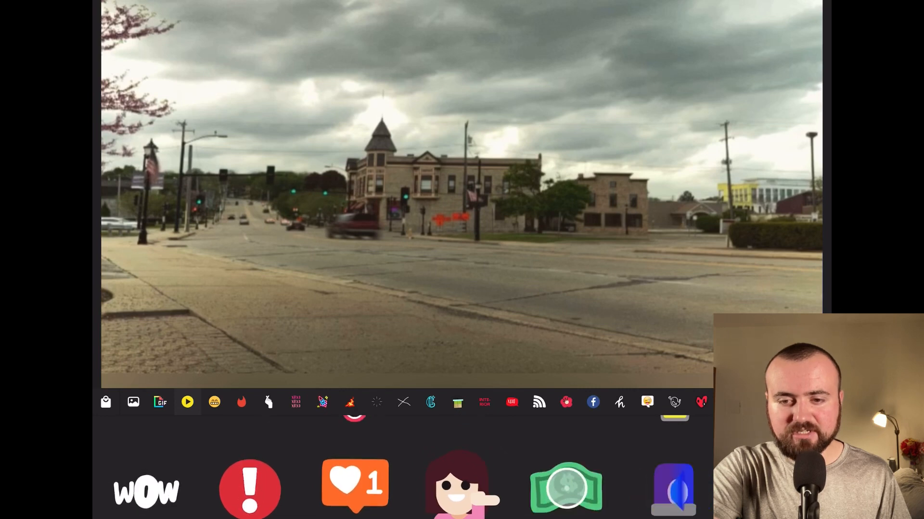
pyautogui.click(566, 495)
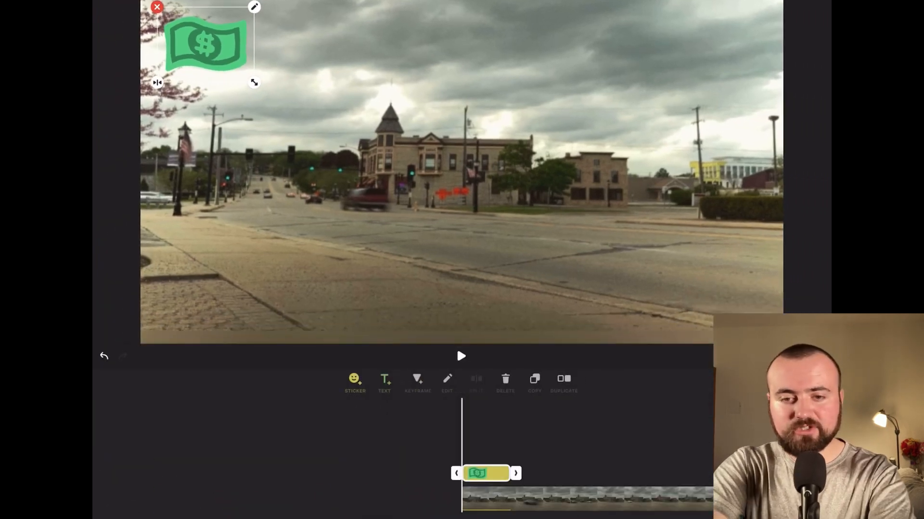
# Step: Keyframe the money sticker at its top-left start, then drag it to a later position
pyautogui.click(417, 383)
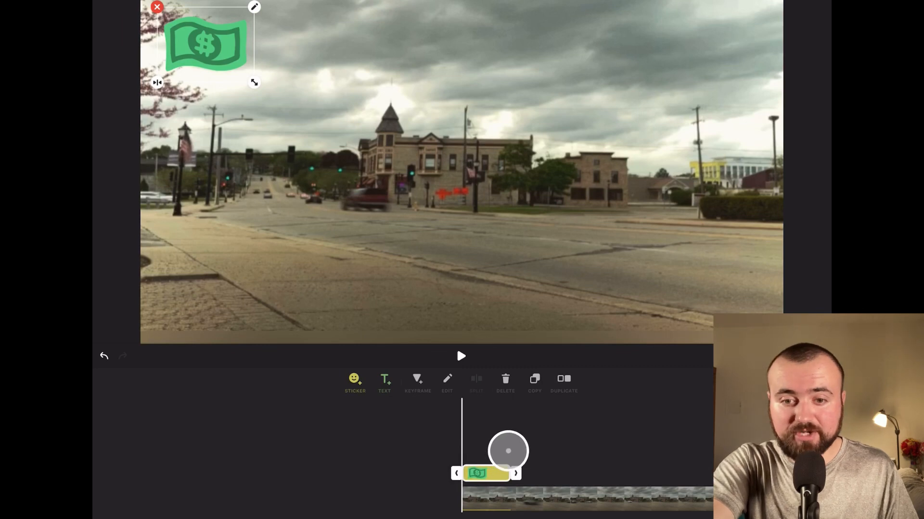
pyautogui.click(418, 381)
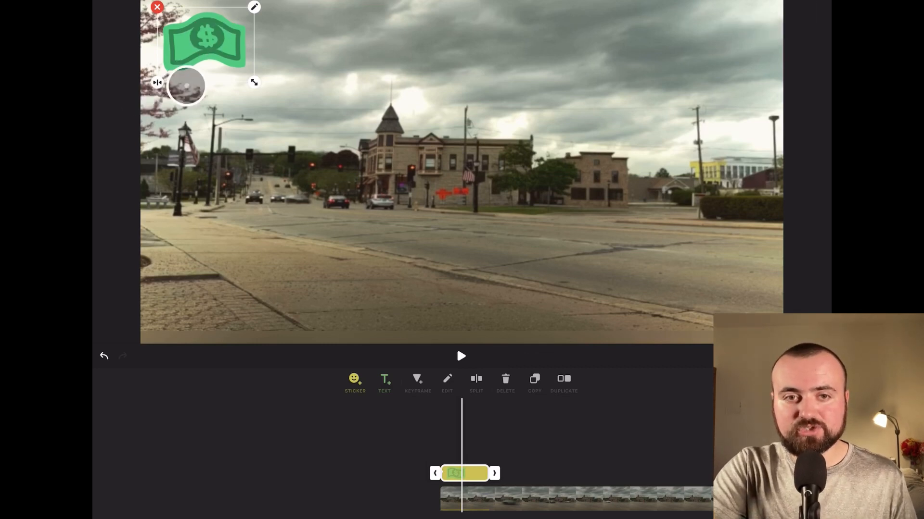
pyautogui.moveTo(206, 44); pyautogui.dragTo(639, 53)
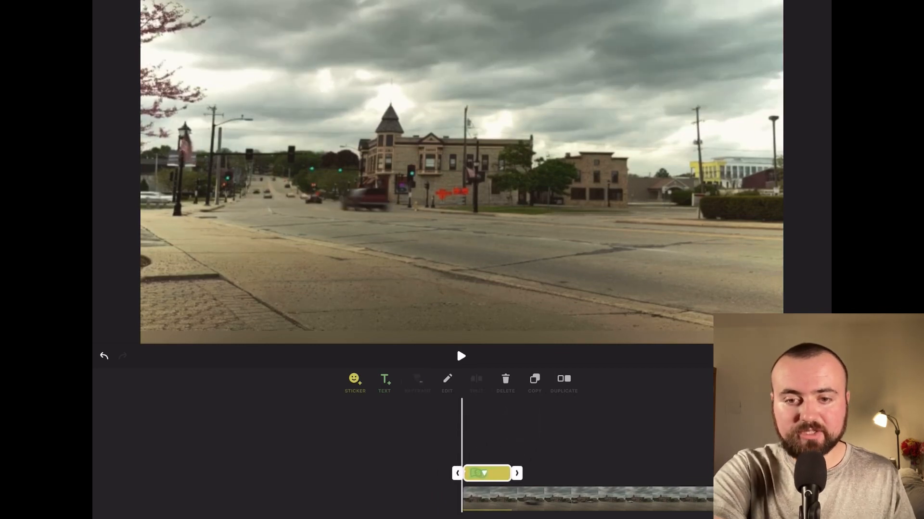
pyautogui.click(462, 356)
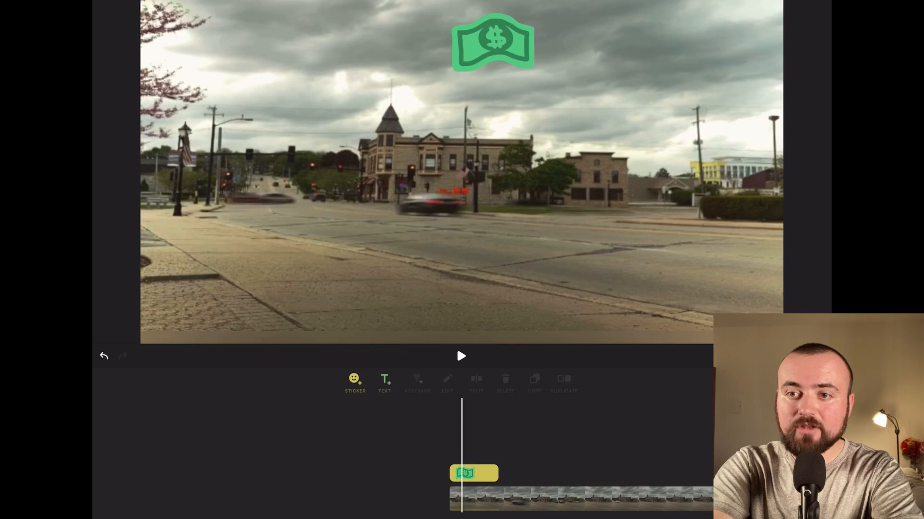
pyautogui.click(472, 474)
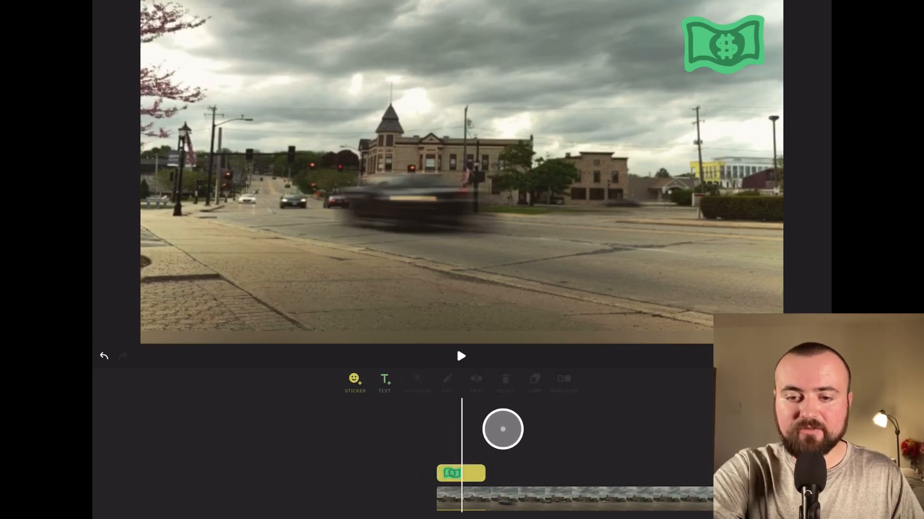
# Step: Enlarge the money sticker to fill the middle, then push it off the left edge
pyautogui.click(459, 475)
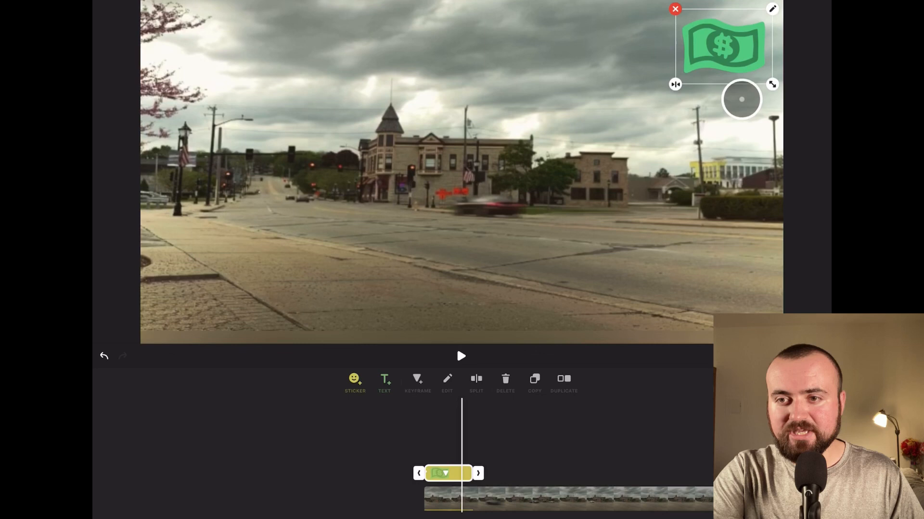
pyautogui.moveTo(740, 99); pyautogui.dragTo(646, 58)
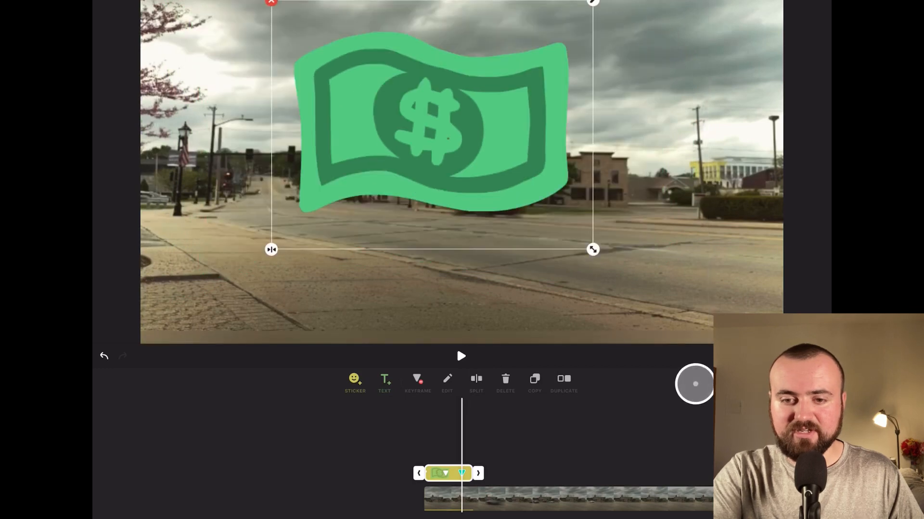
pyautogui.moveTo(593, 249); pyautogui.dragTo(504, 235)
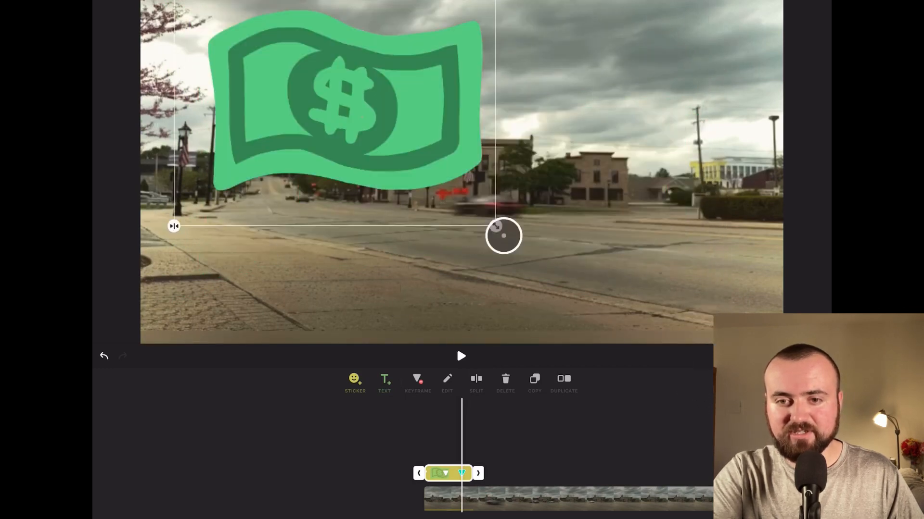
pyautogui.moveTo(504, 235); pyautogui.dragTo(477, 206)
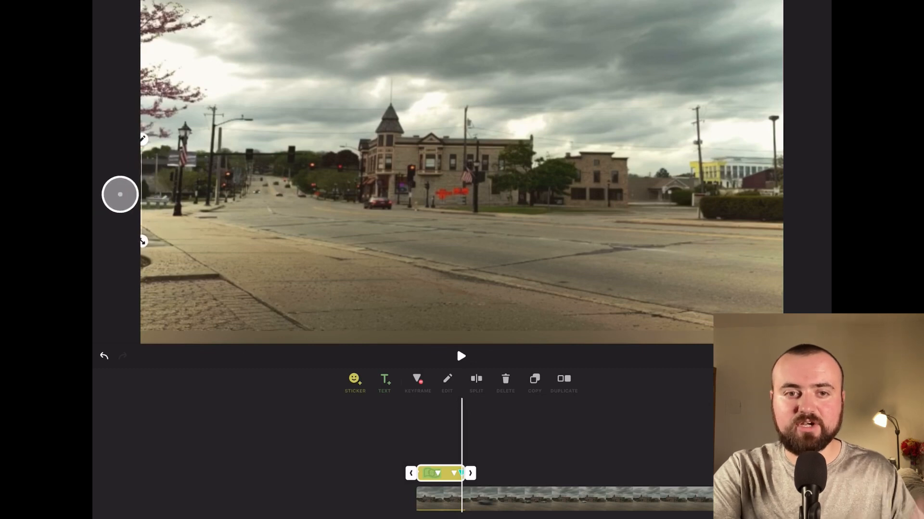
pyautogui.moveTo(120, 194); pyautogui.dragTo(189, 276)
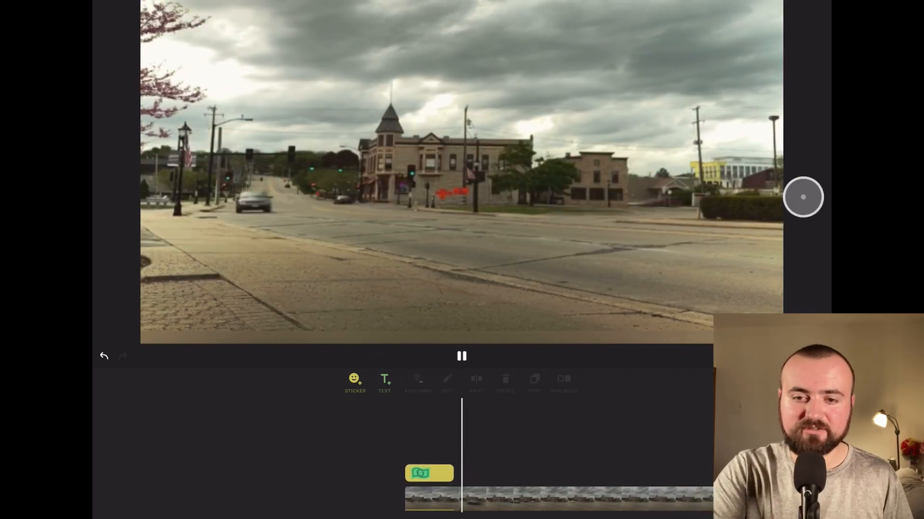
# Step: Stop the preview playback of the street video
pyautogui.click(461, 356)
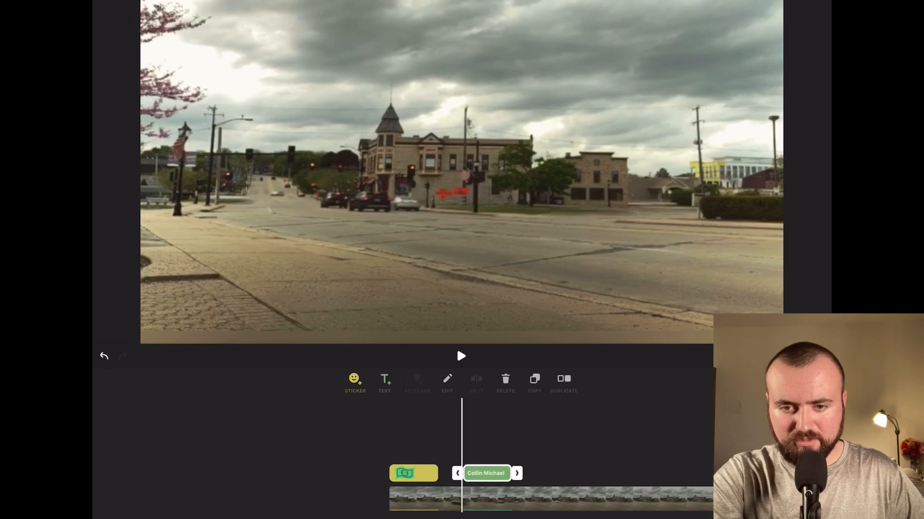
# Step: Keyframe the Collin Michael title at its small size, then enlarge it to a large final size
pyautogui.click(486, 474)
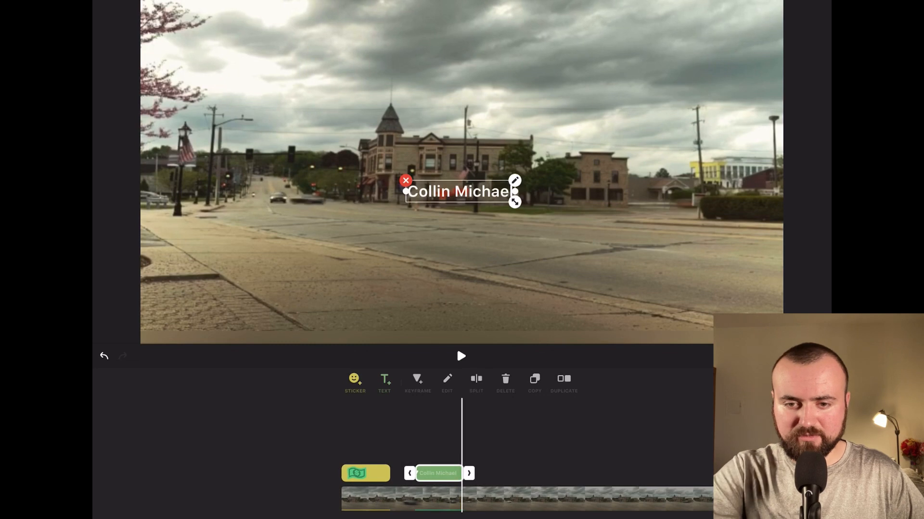
pyautogui.click(417, 382)
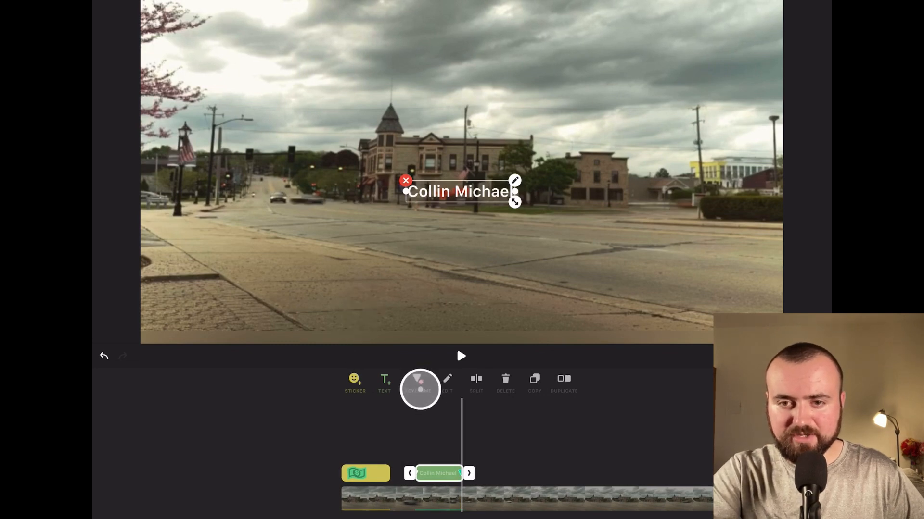
pyautogui.moveTo(514, 202); pyautogui.dragTo(559, 225)
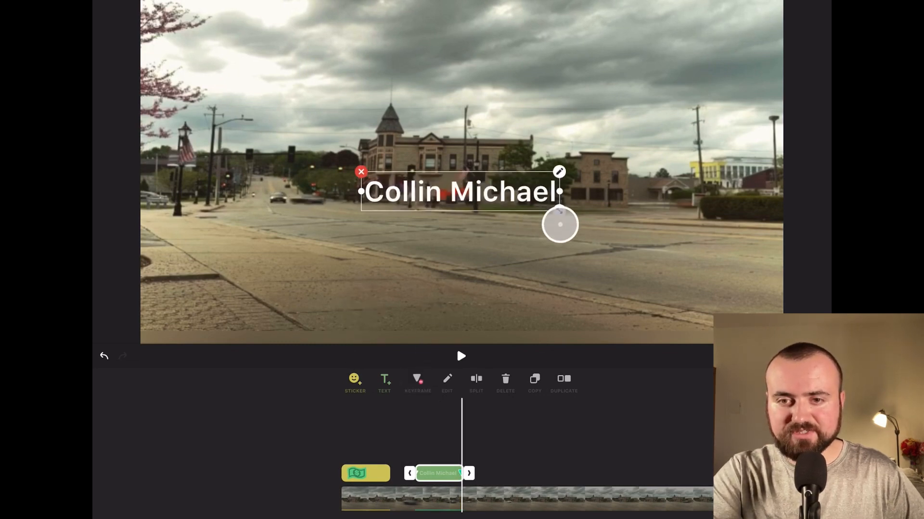
pyautogui.moveTo(559, 224); pyautogui.dragTo(650, 248)
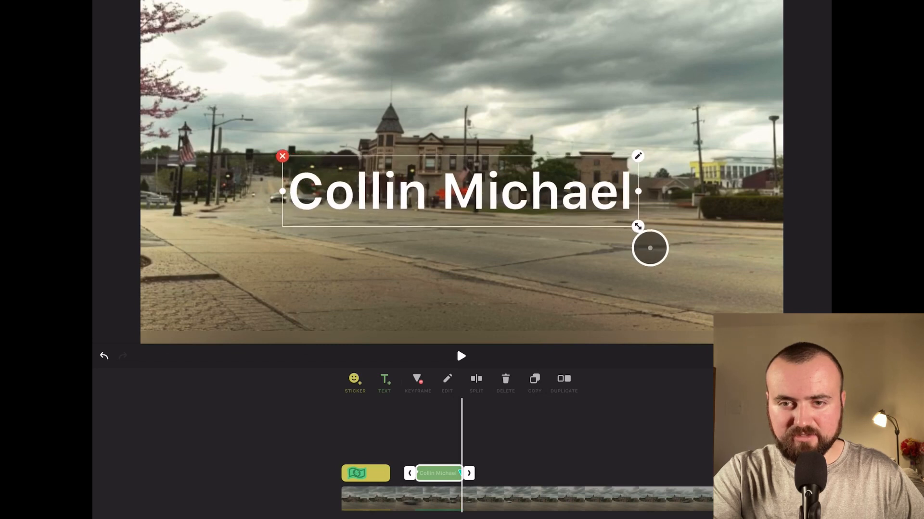
pyautogui.moveTo(650, 248); pyautogui.dragTo(706, 239)
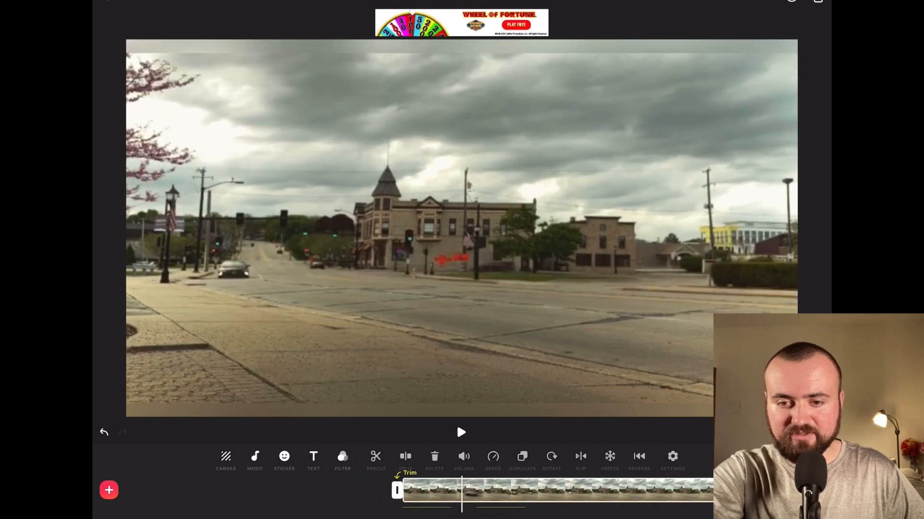
pyautogui.click(461, 433)
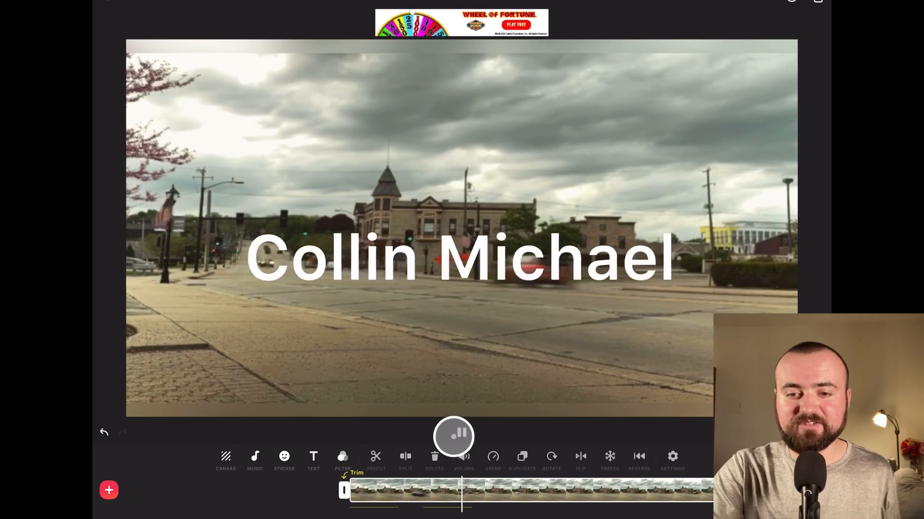
pyautogui.click(460, 436)
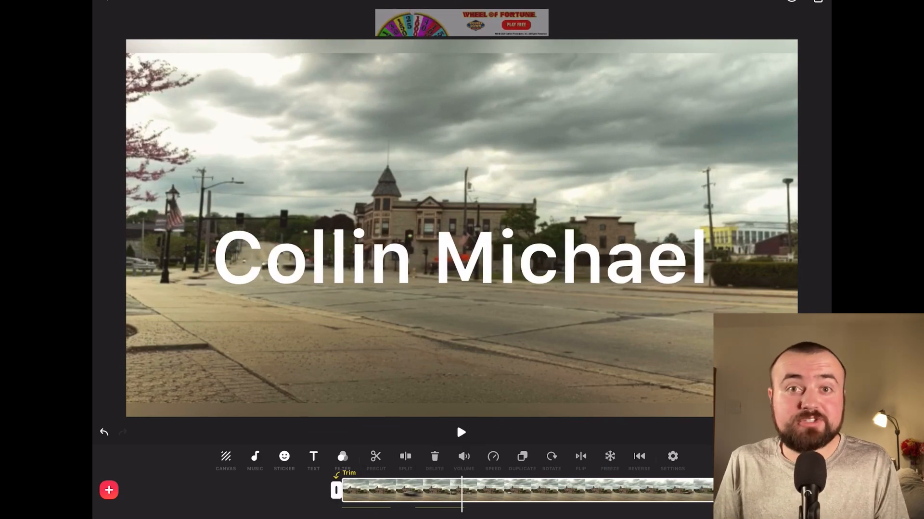